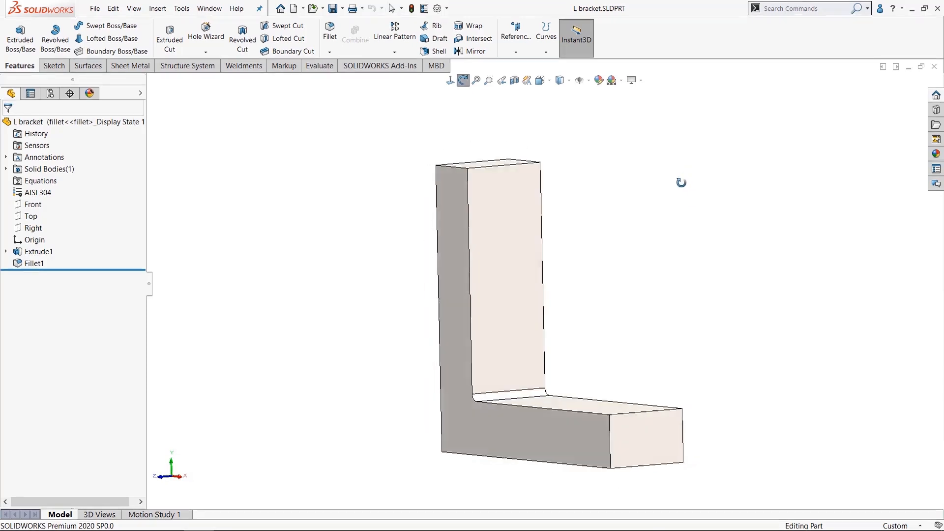
Bring up the Customize dialog from the Options dropdown with the L bracket loaded.
{"action": "left_click", "coordinate": [473, 243]}
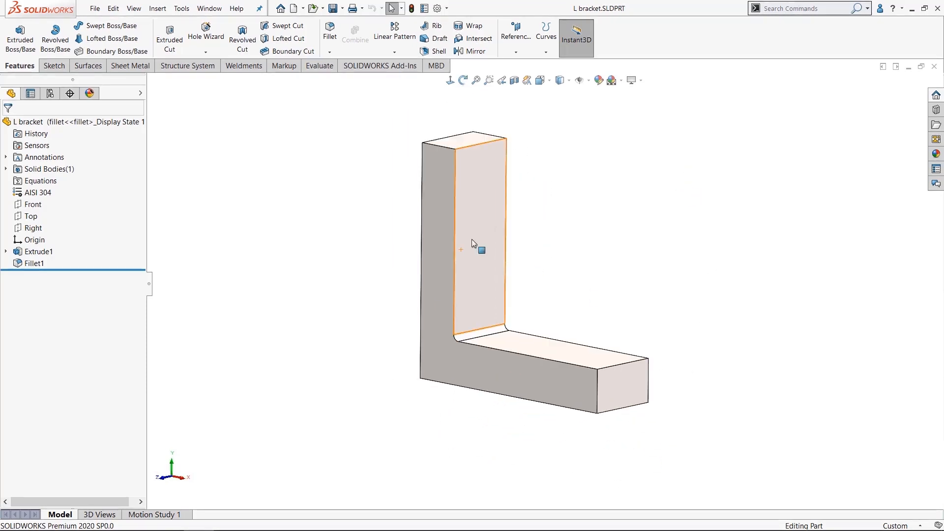
{"action": "left_click", "coordinate": [553, 132]}
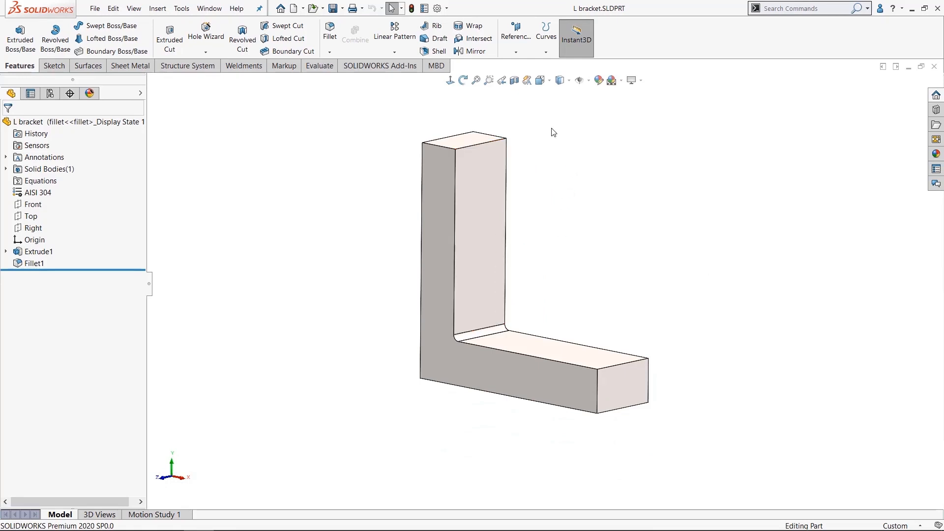
{"action": "mouse_move", "coordinate": [454, 115]}
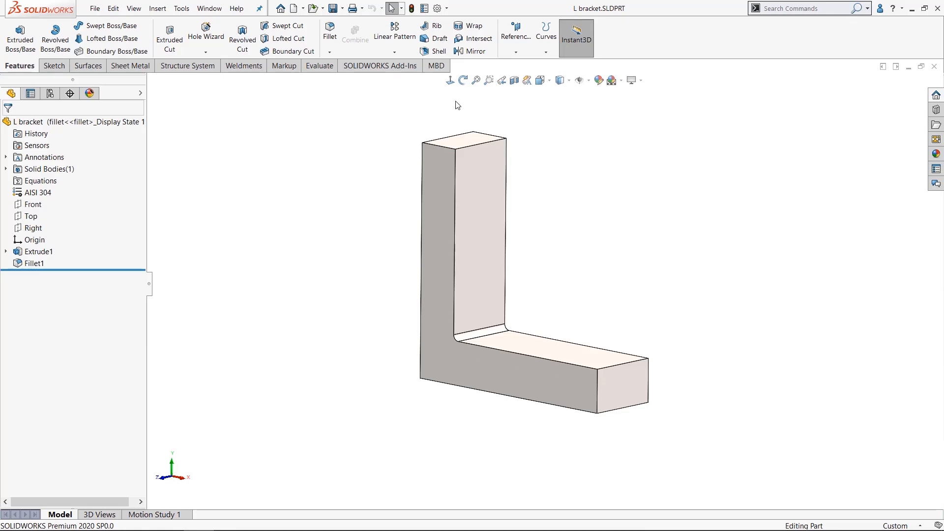
{"action": "mouse_move", "coordinate": [436, 8]}
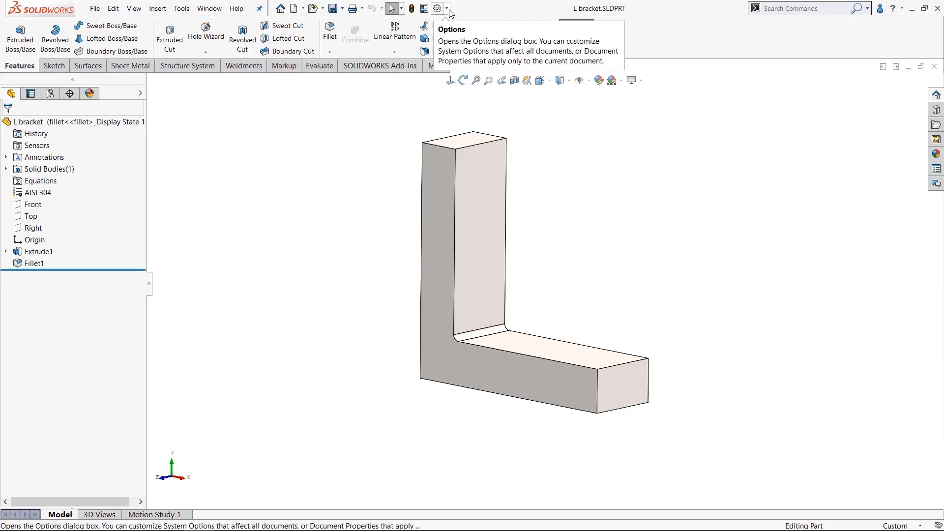
{"action": "left_click", "coordinate": [450, 8]}
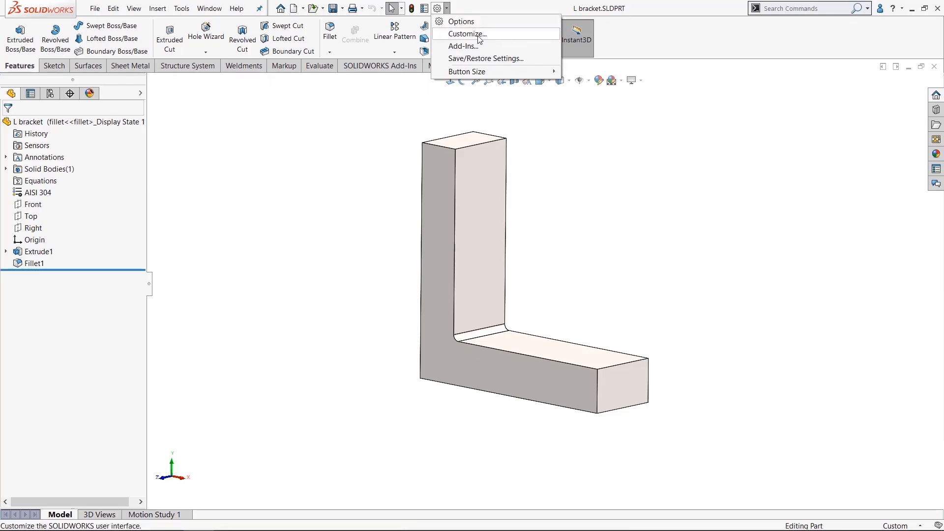
{"action": "left_click", "coordinate": [464, 33]}
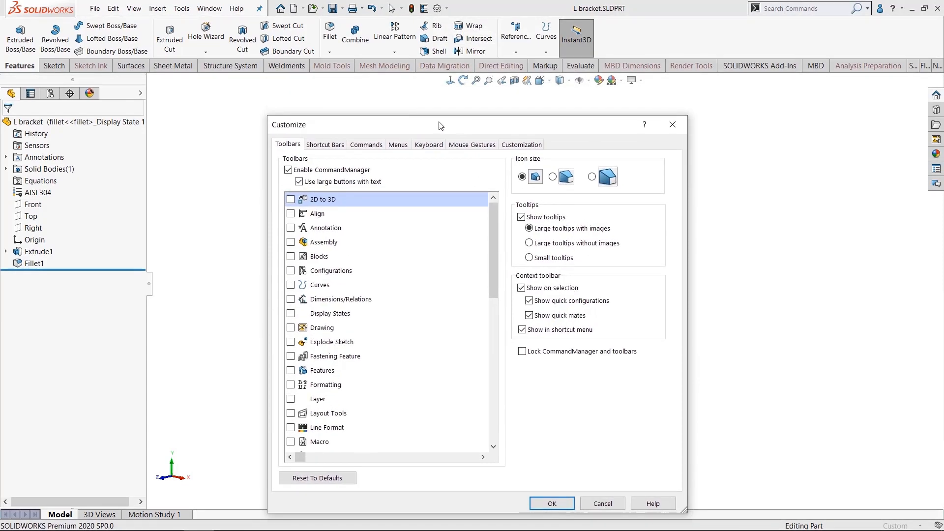
Show the Tools category on the Commands tab and read the Measure command's description.
{"action": "left_click", "coordinate": [366, 144]}
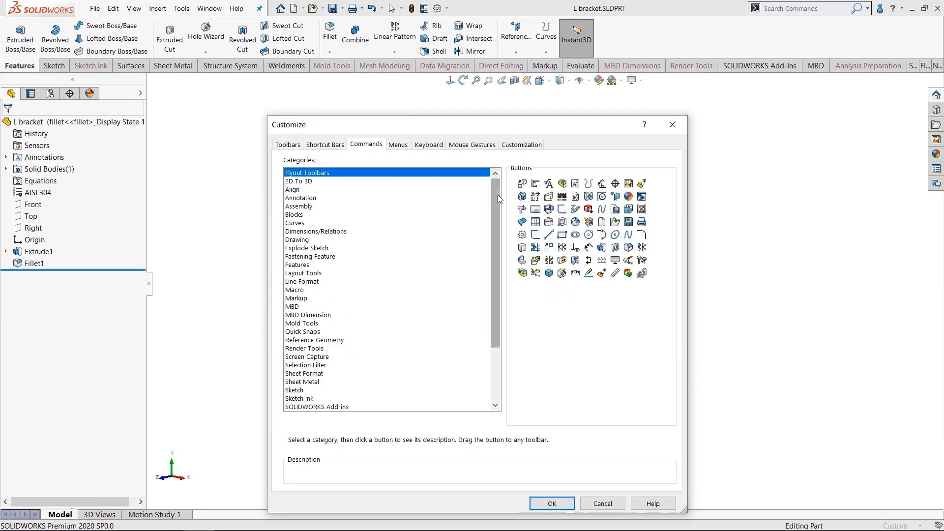
{"action": "scroll", "scroll_direction": "down", "scroll_amount": 3}
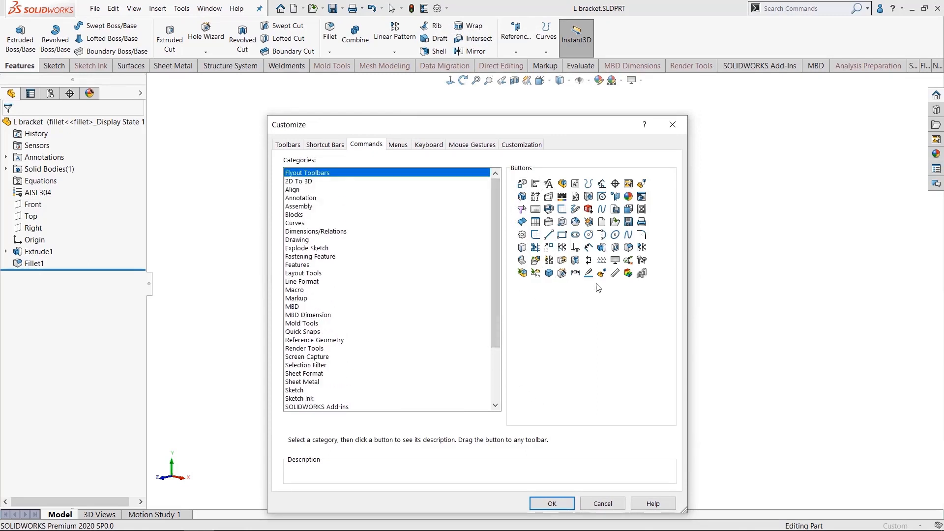
{"action": "mouse_move", "coordinate": [525, 185]}
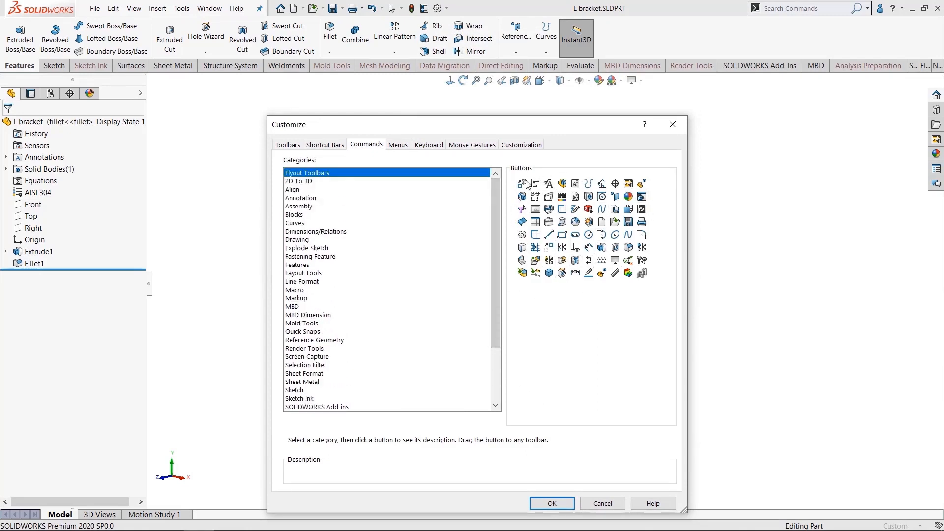
{"action": "scroll", "scroll_direction": "down", "scroll_amount": 3}
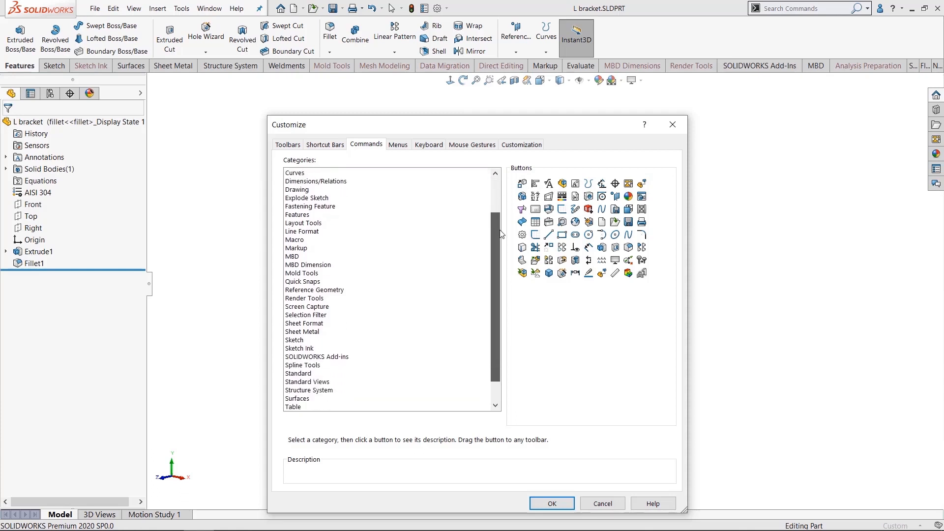
{"action": "left_click", "coordinate": [293, 408]}
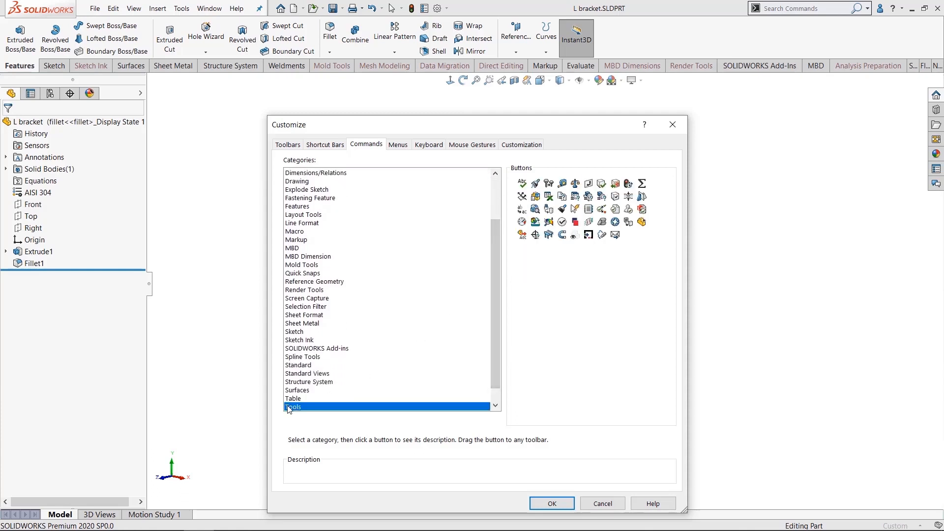
{"action": "left_click", "coordinate": [293, 406]}
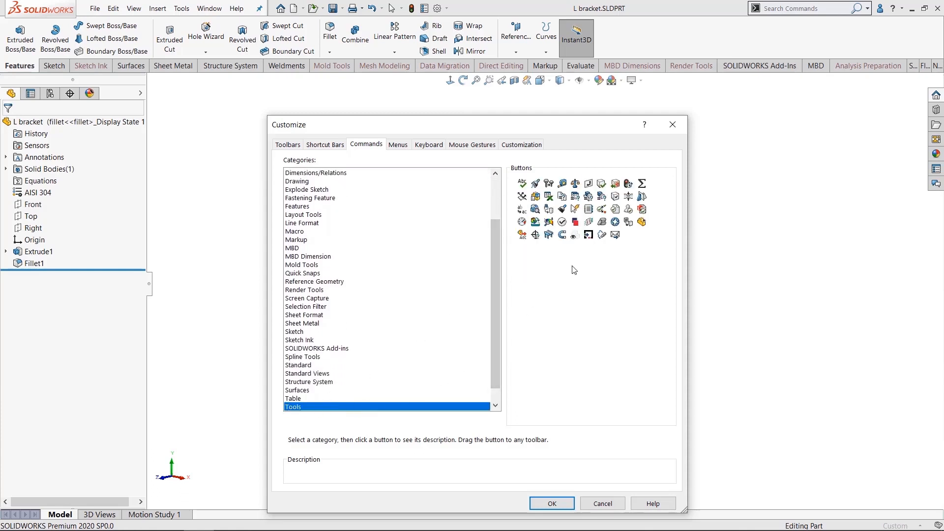
{"action": "mouse_move", "coordinate": [561, 183]}
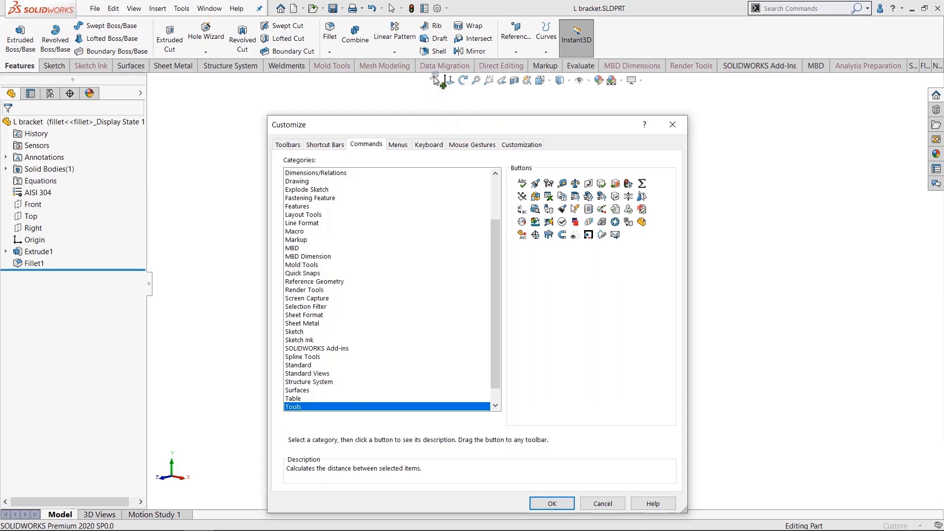
{"action": "mouse_move", "coordinate": [437, 78]}
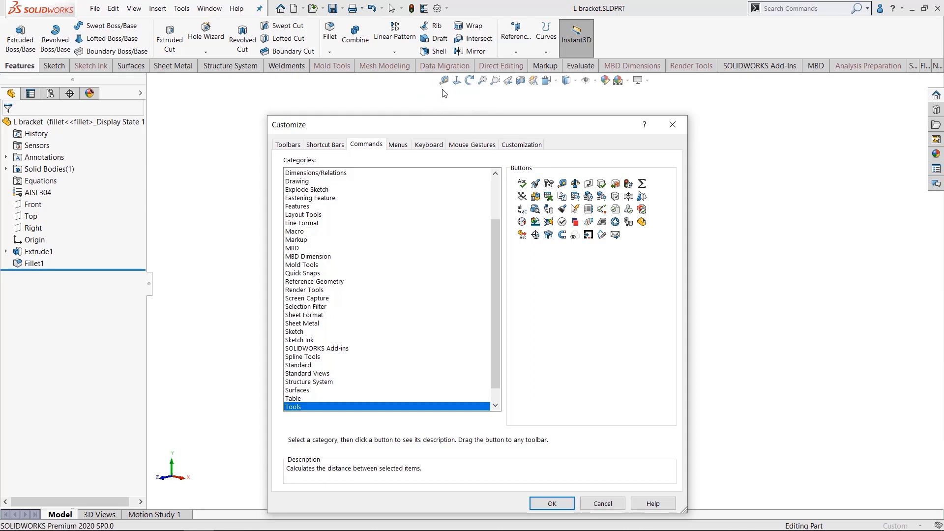
{"action": "mouse_move", "coordinate": [458, 80]}
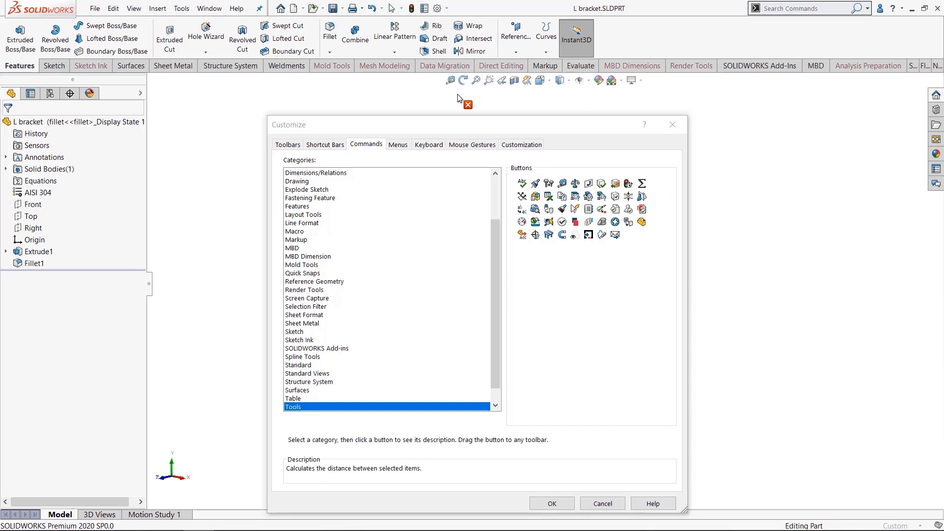
{"action": "mouse_move", "coordinate": [471, 343]}
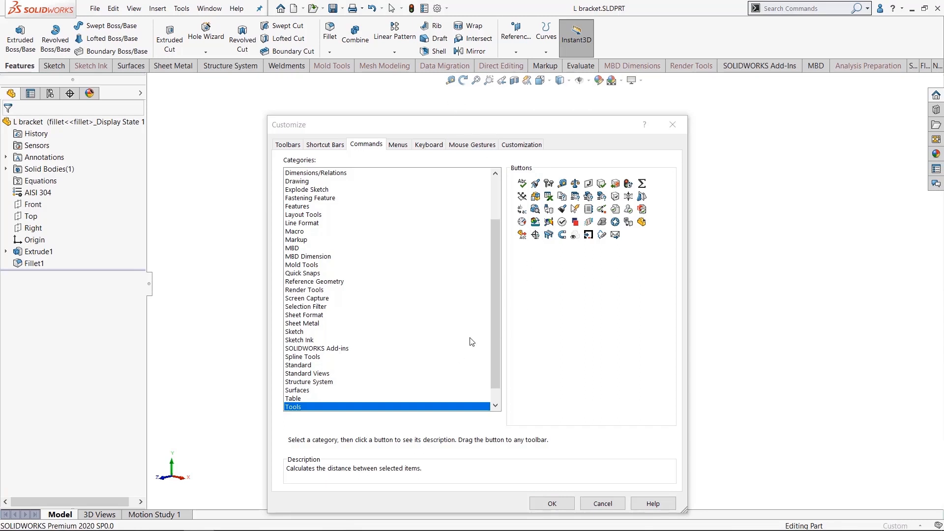
{"action": "mouse_move", "coordinate": [380, 372]}
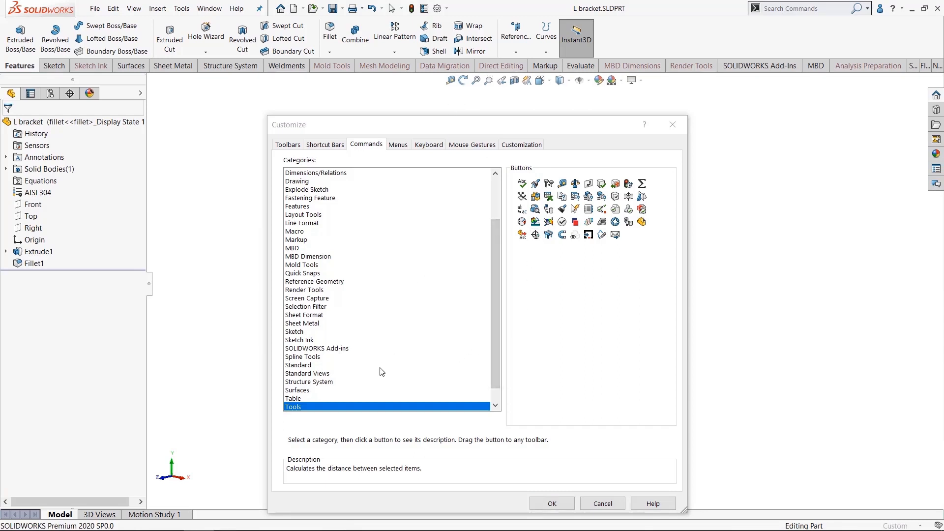
Show the Standard category commands, then the Standard Views category commands.
{"action": "left_click", "coordinate": [298, 365]}
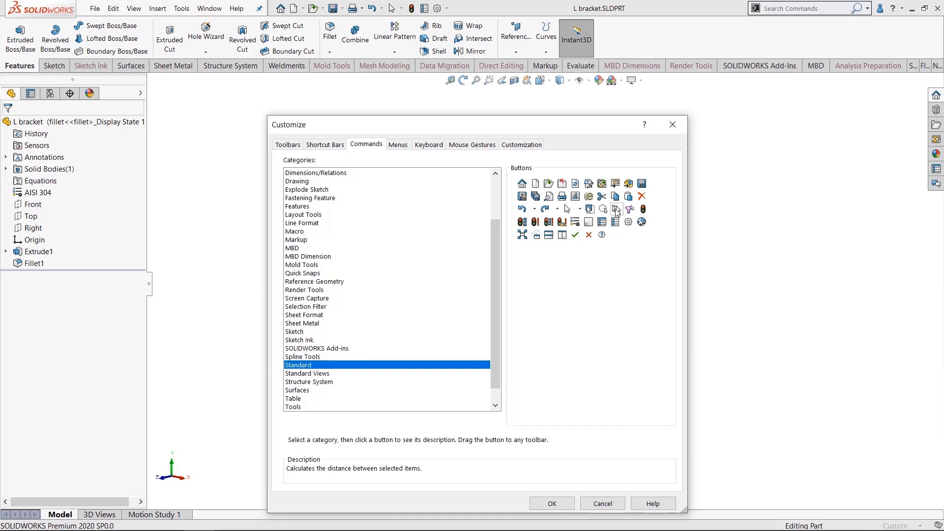
{"action": "mouse_move", "coordinate": [641, 196]}
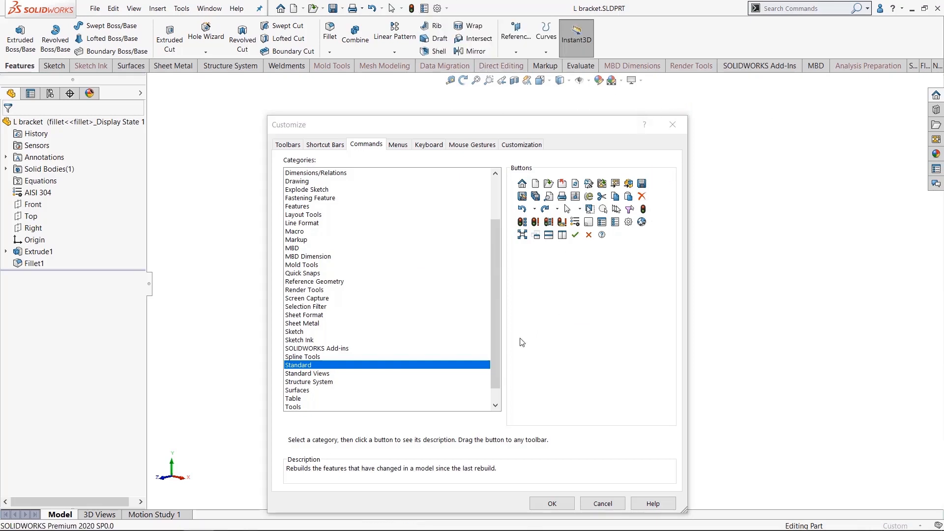
{"action": "left_click", "coordinate": [307, 356]}
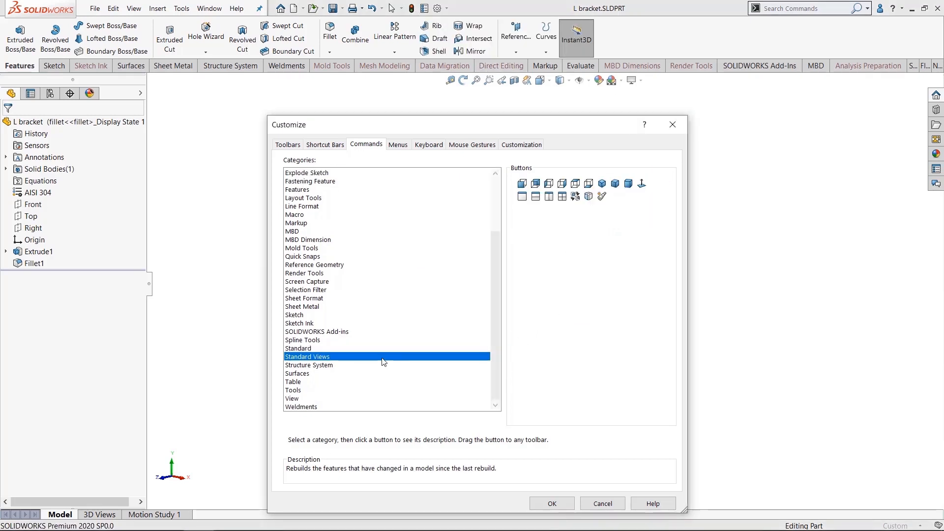
{"action": "mouse_move", "coordinate": [600, 184]}
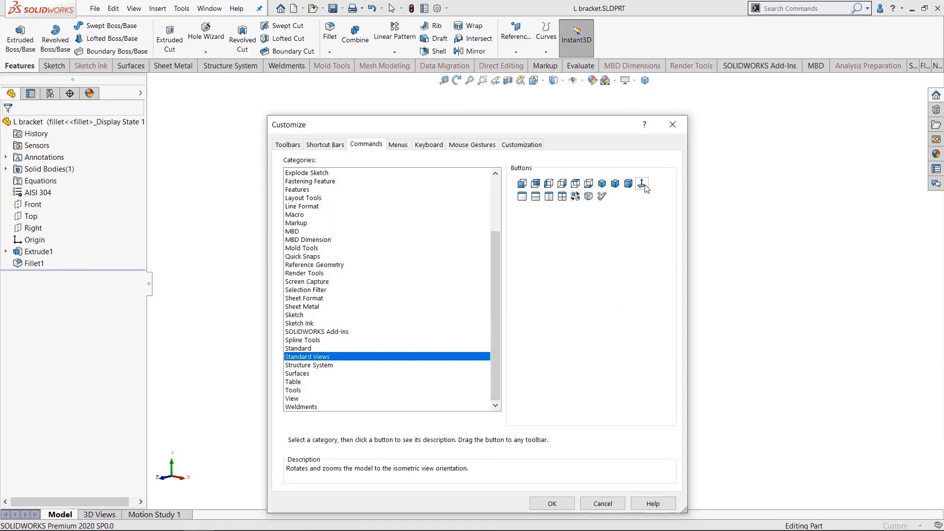
{"action": "mouse_move", "coordinate": [651, 80]}
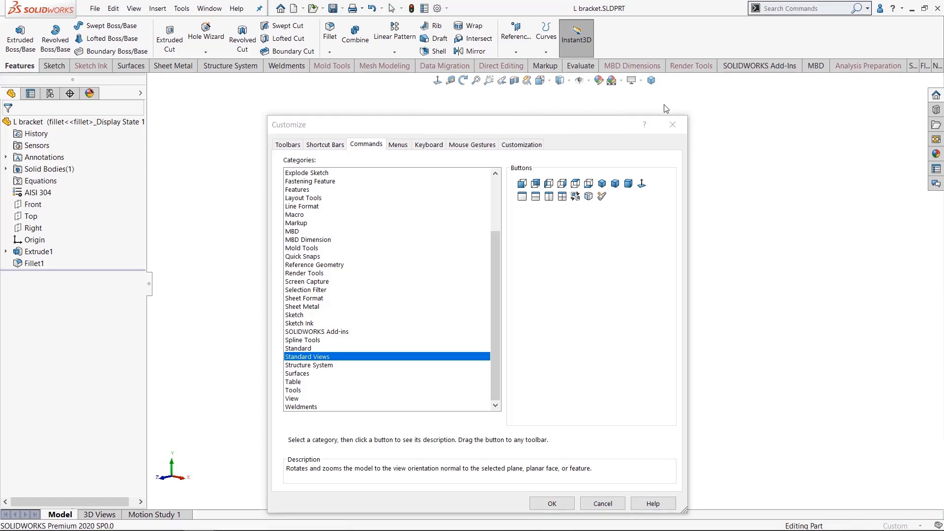
Confirm the customization with OK, returning to the L bracket model.
{"action": "left_click", "coordinate": [551, 504]}
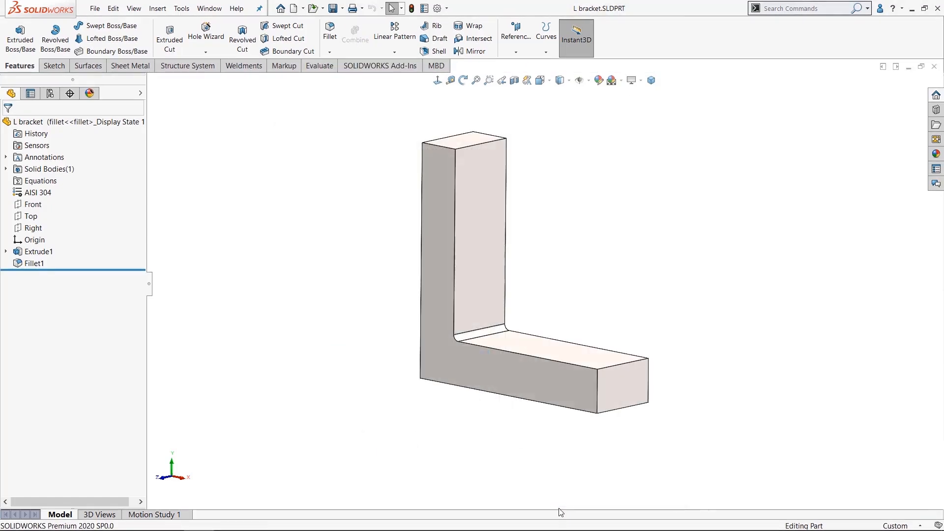
{"action": "mouse_move", "coordinate": [557, 135]}
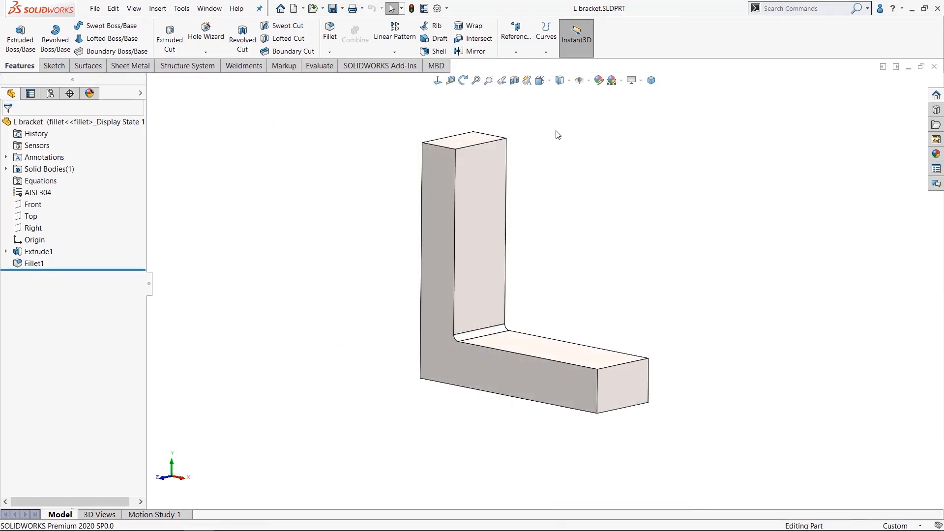
{"action": "mouse_move", "coordinate": [565, 179]}
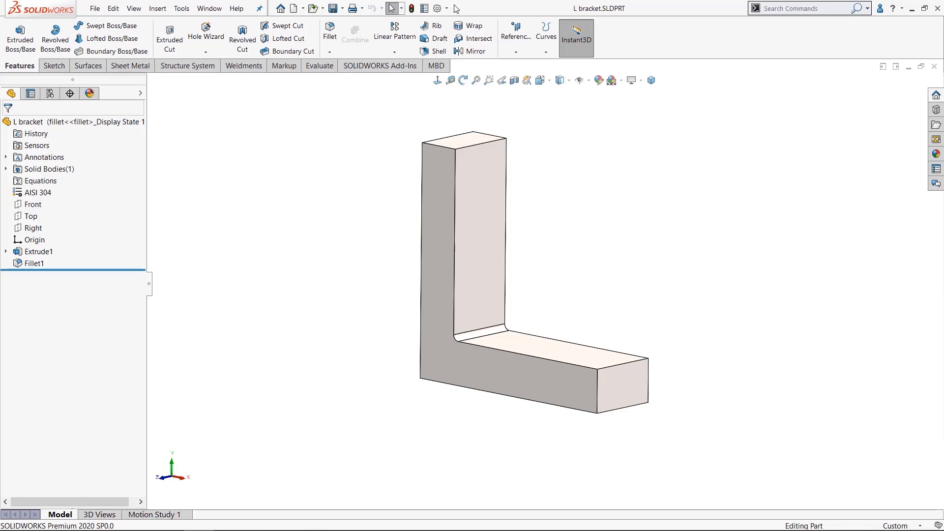
Start the Copy Settings Wizard with Save Settings and reach the save-to-file page.
{"action": "left_click", "coordinate": [437, 8]}
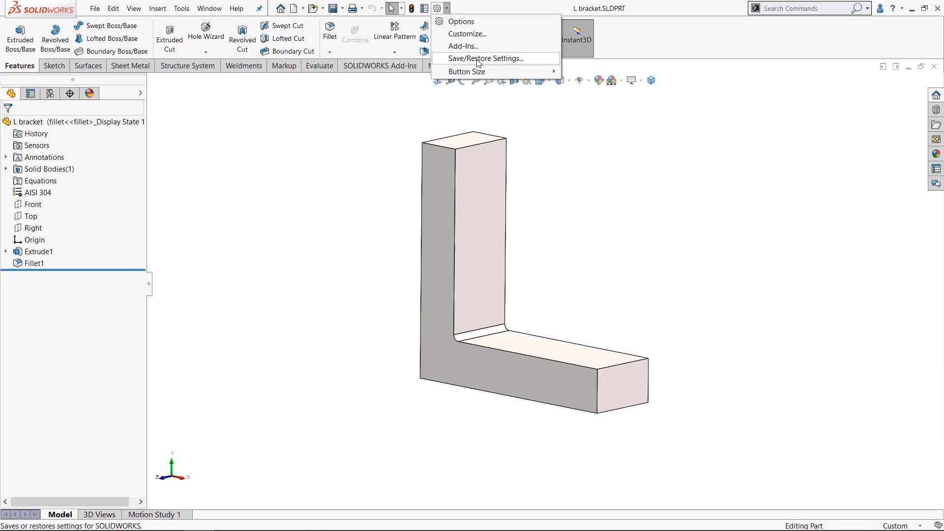
{"action": "left_click", "coordinate": [485, 58]}
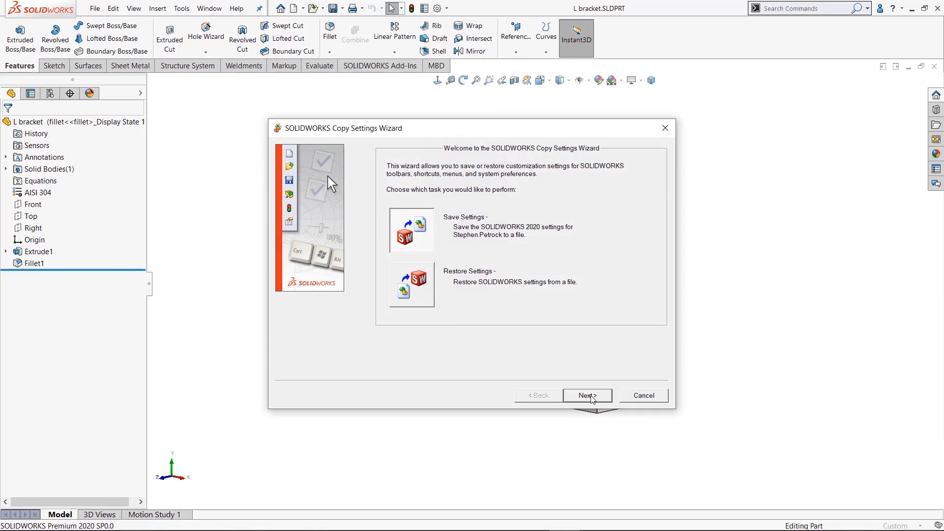
{"action": "left_click", "coordinate": [586, 395]}
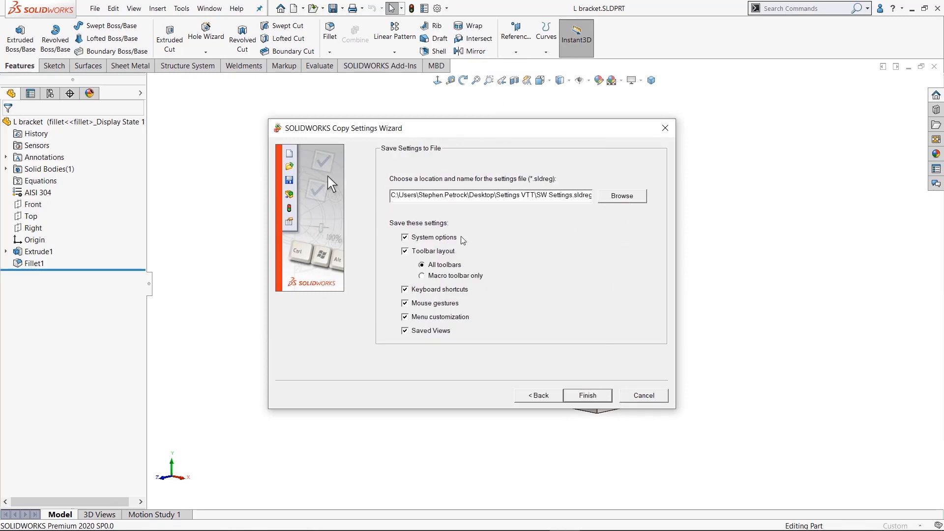
{"action": "mouse_move", "coordinate": [544, 287]}
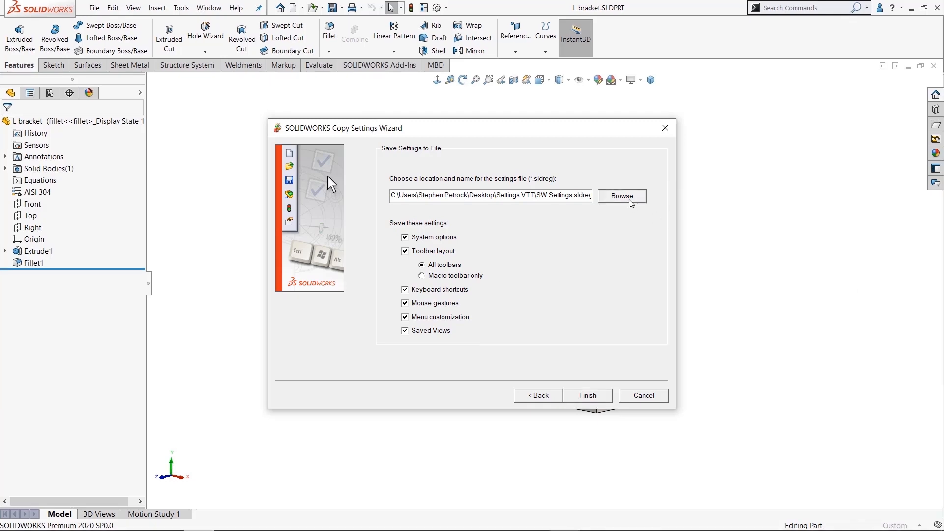
Name the settings file mysettings-stephen, save it and finish the wizard.
{"action": "left_click", "coordinate": [622, 196]}
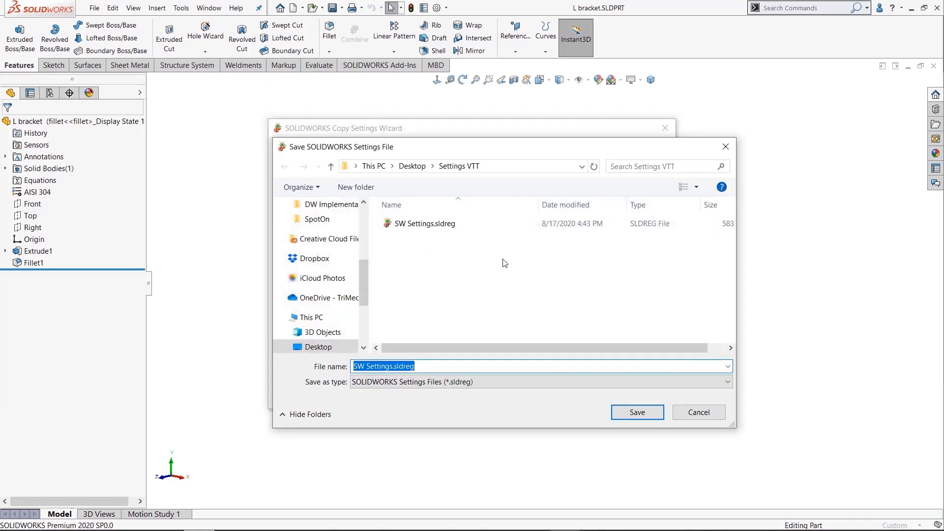
{"action": "type", "text": "mysettin"}
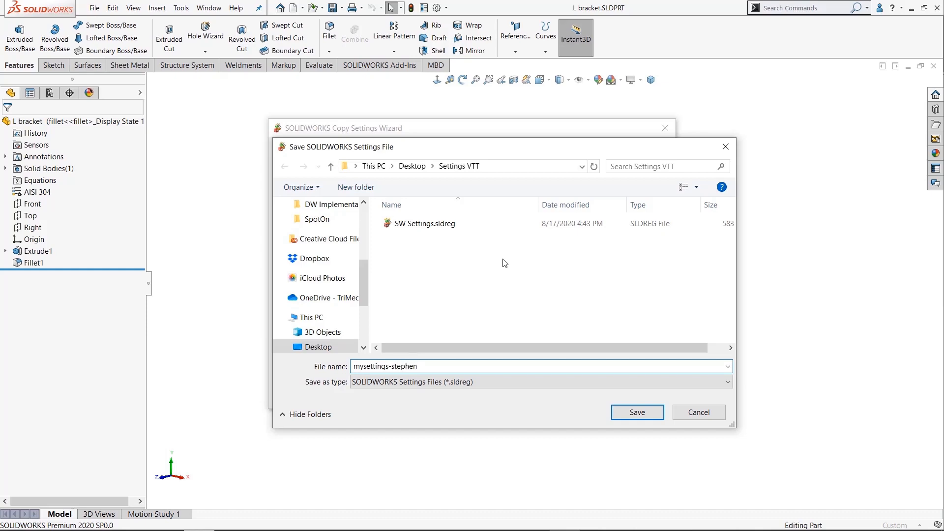
{"action": "left_click", "coordinate": [636, 412]}
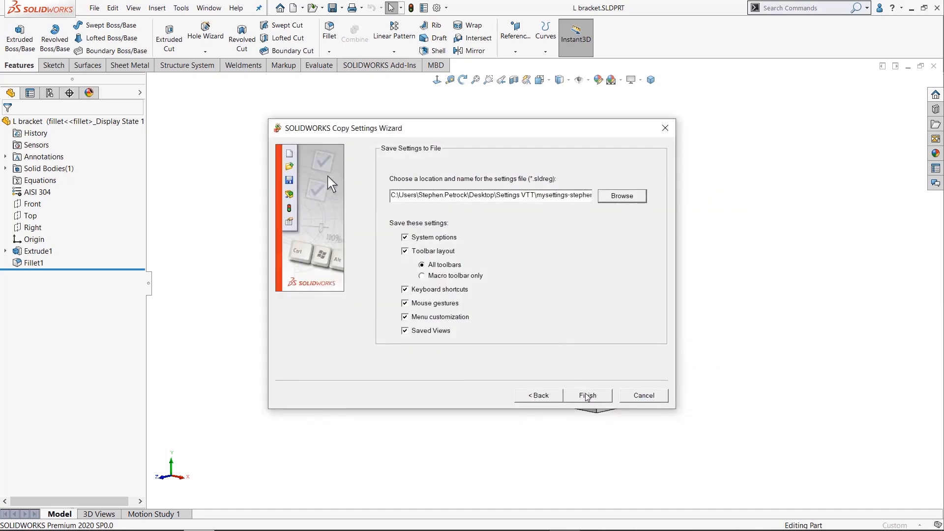
{"action": "left_click", "coordinate": [587, 395]}
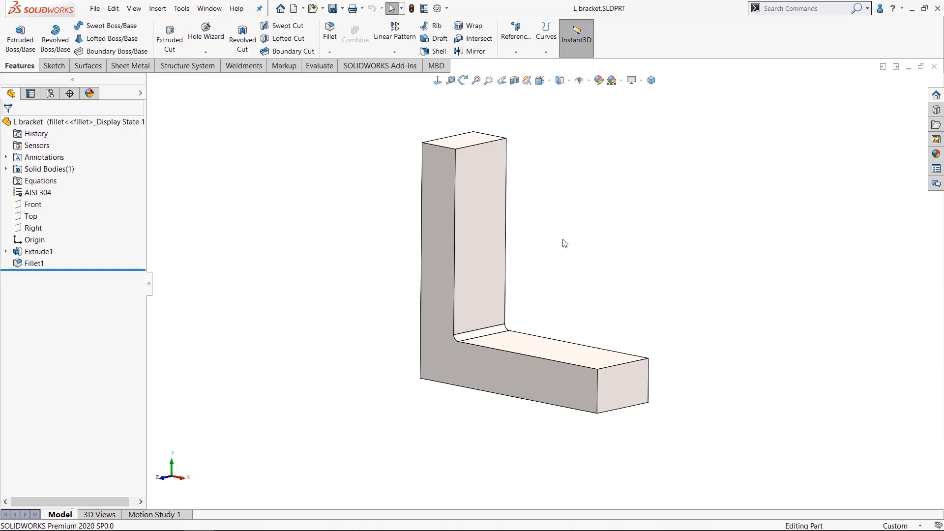
{"action": "mouse_move", "coordinate": [463, 13]}
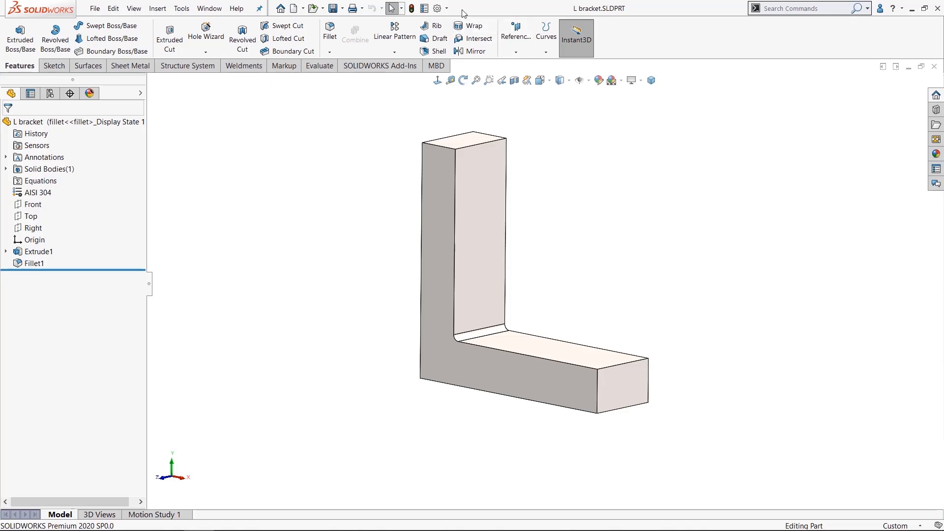
Restart the Copy Settings Wizard choosing Restore Settings from a file.
{"action": "left_click", "coordinate": [439, 7]}
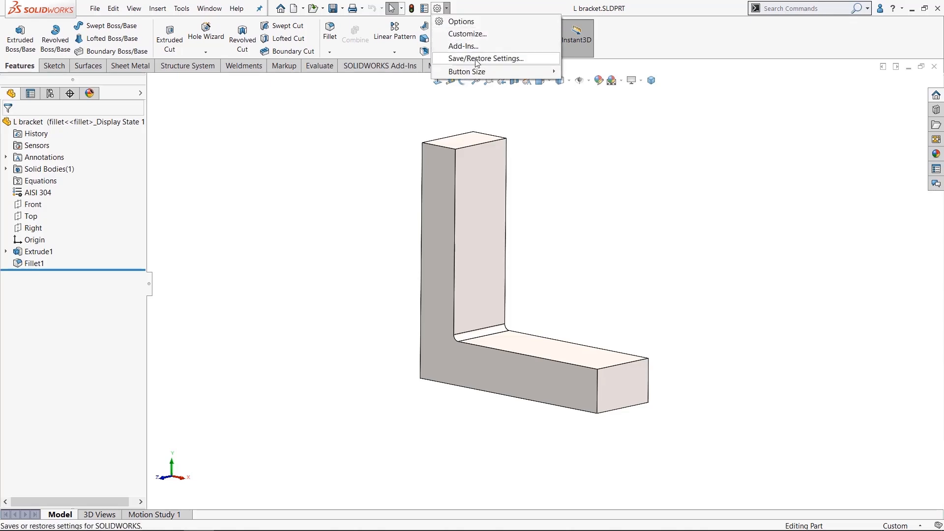
{"action": "left_click", "coordinate": [486, 58]}
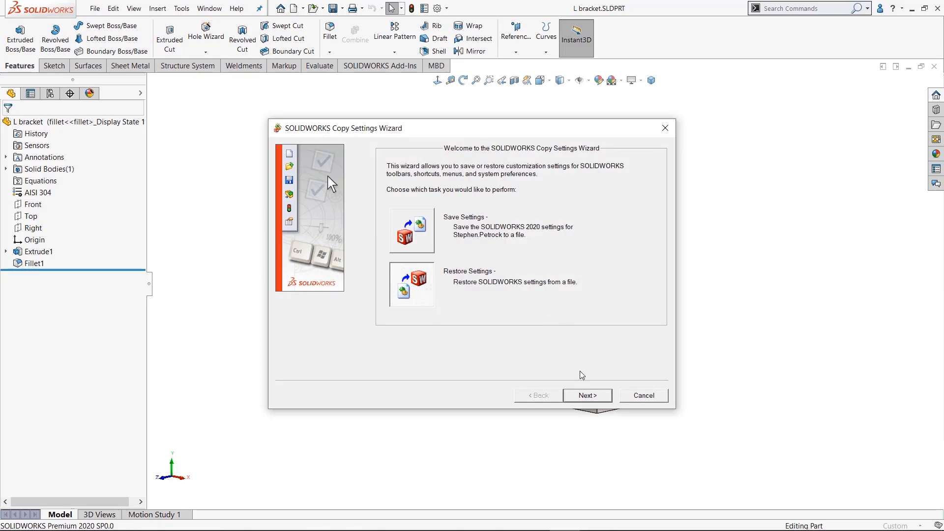
{"action": "left_click", "coordinate": [411, 284]}
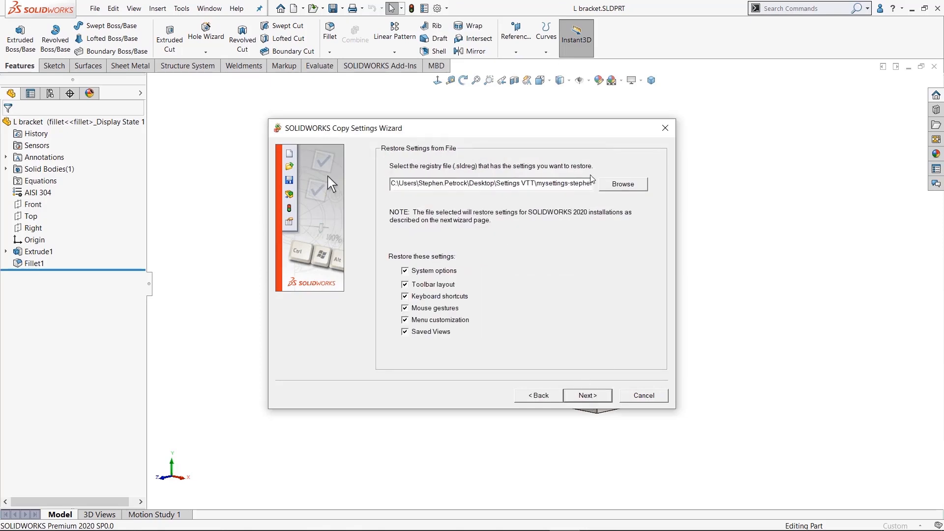
{"action": "left_click", "coordinate": [622, 184]}
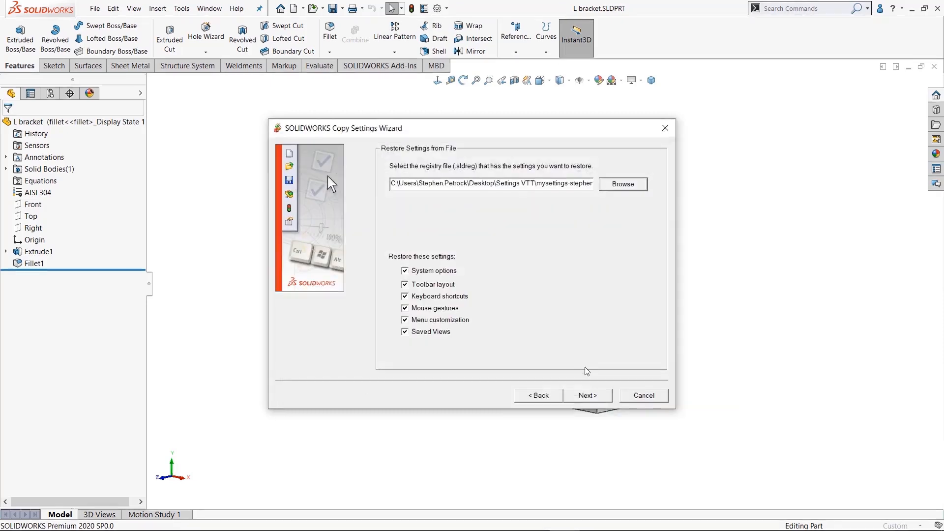
Finish restoring the settings to the current user, answering Yes to skip the backup.
{"action": "left_click", "coordinate": [587, 395]}
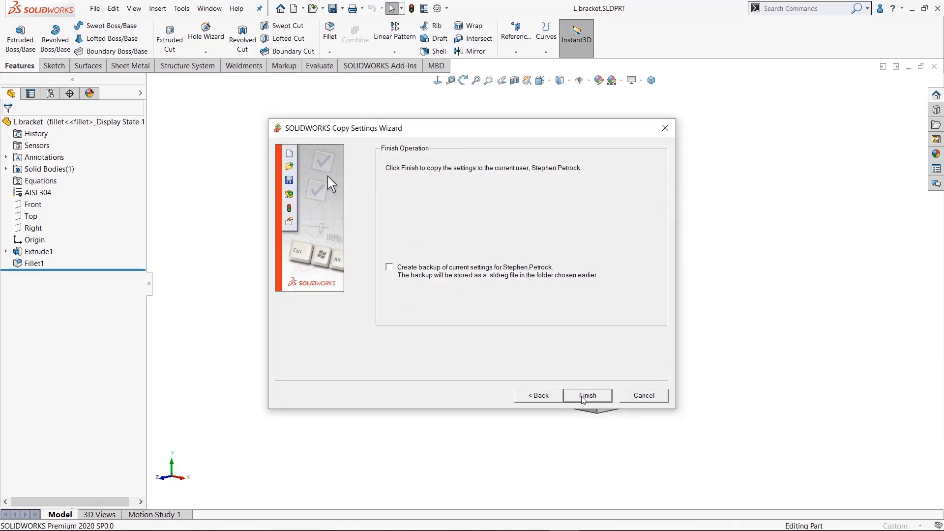
{"action": "left_click", "coordinate": [587, 396]}
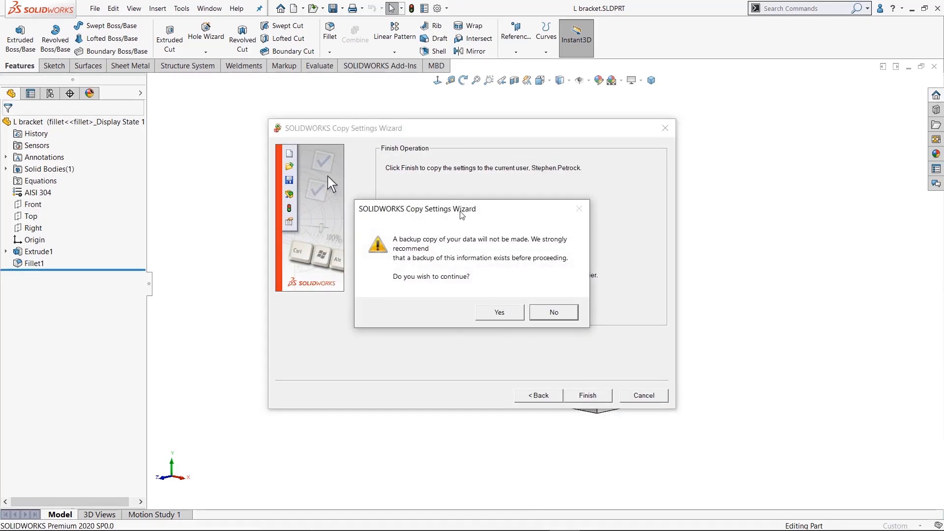
{"action": "left_click", "coordinate": [499, 311]}
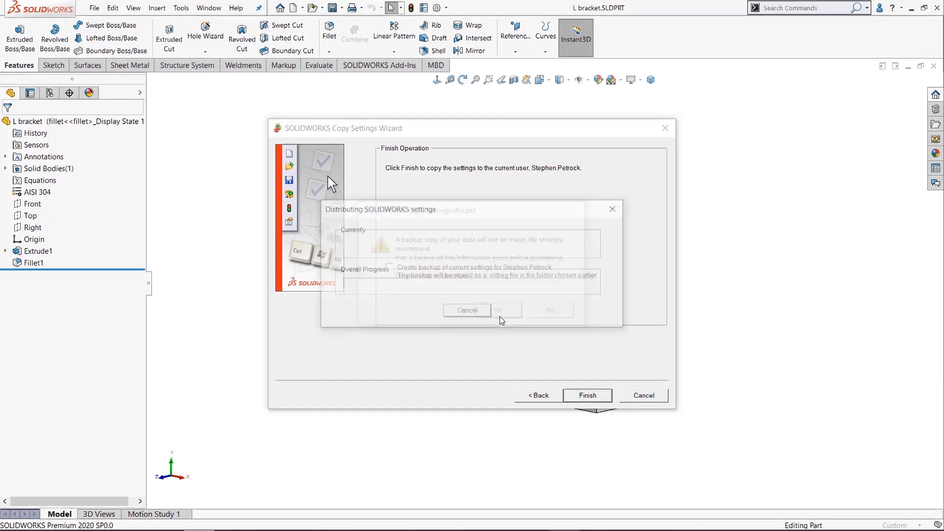
{"action": "left_click", "coordinate": [466, 310]}
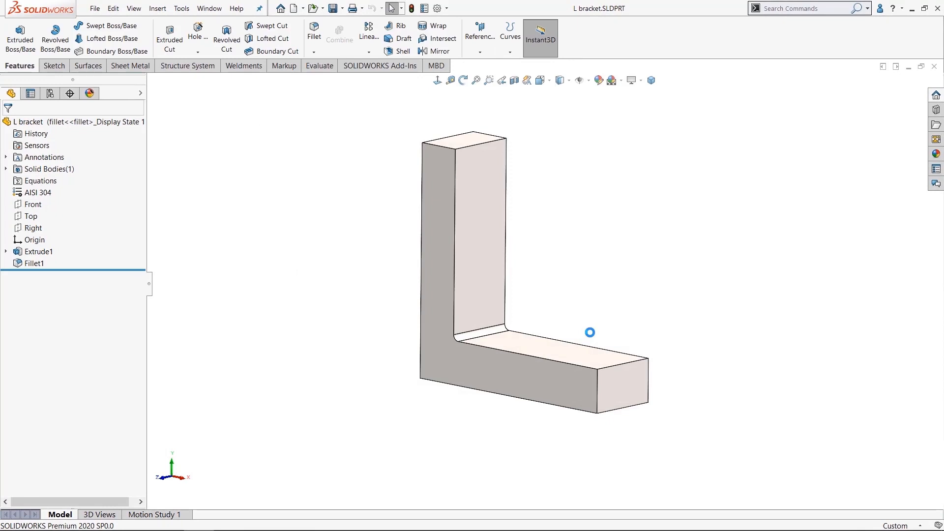
{"action": "mouse_move", "coordinate": [594, 258]}
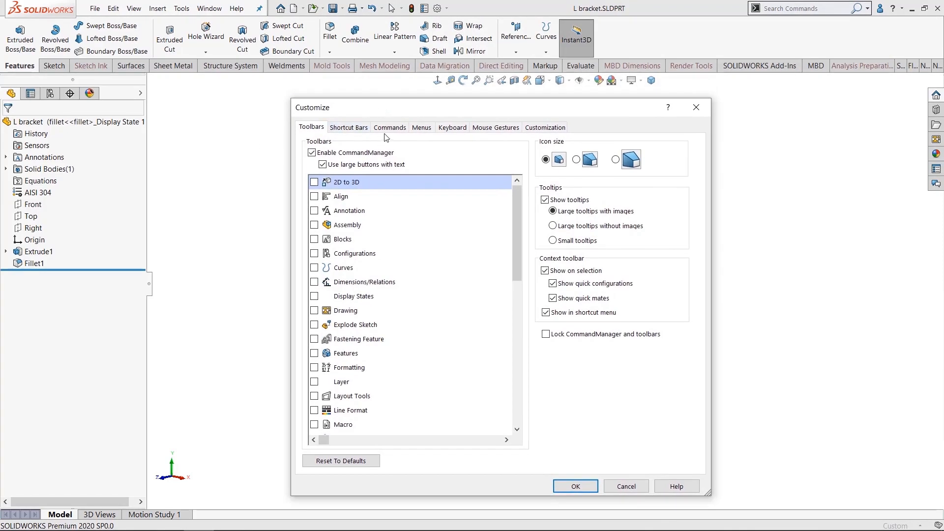
Review the Mouse Gestures, Menus and Commands pages, viewing Reference Geometry, then close Customize.
{"action": "left_click", "coordinate": [495, 127]}
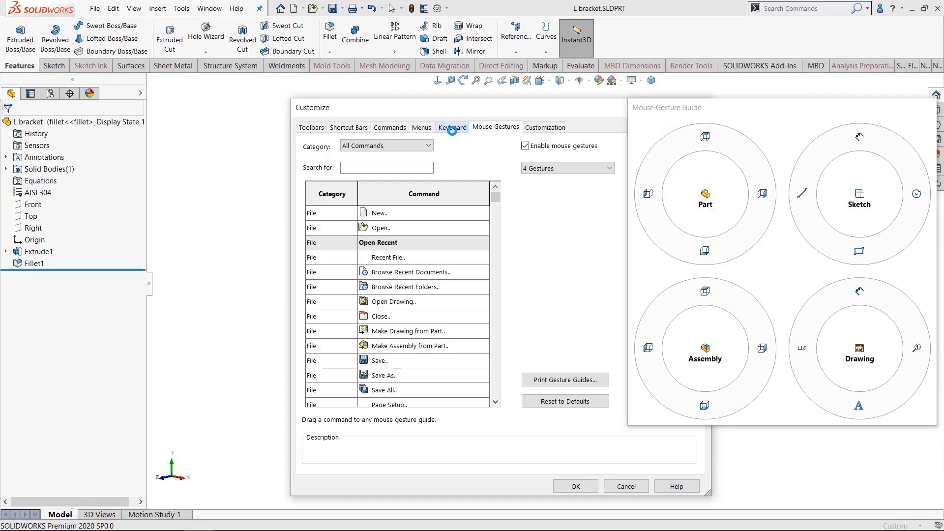
{"action": "left_click", "coordinate": [422, 127]}
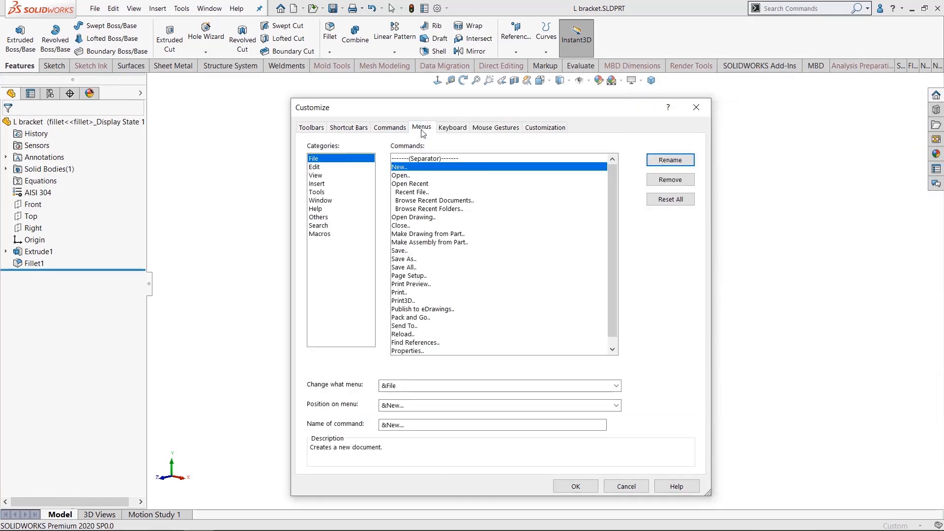
{"action": "left_click", "coordinate": [390, 127]}
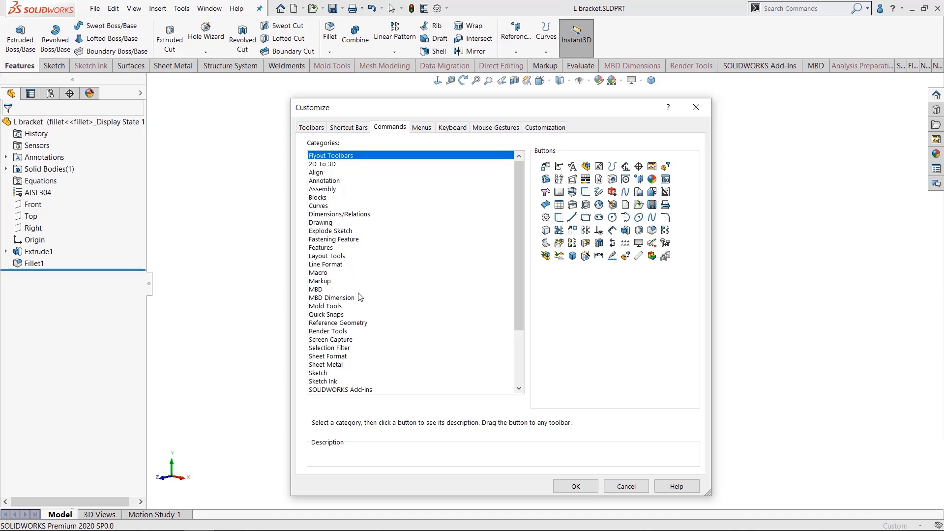
{"action": "left_click", "coordinate": [337, 323]}
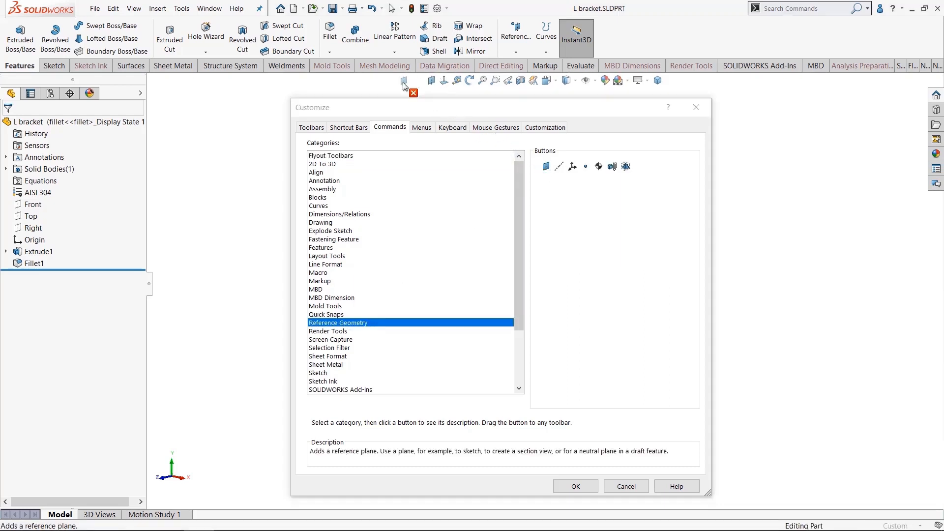
{"action": "left_click", "coordinate": [575, 485]}
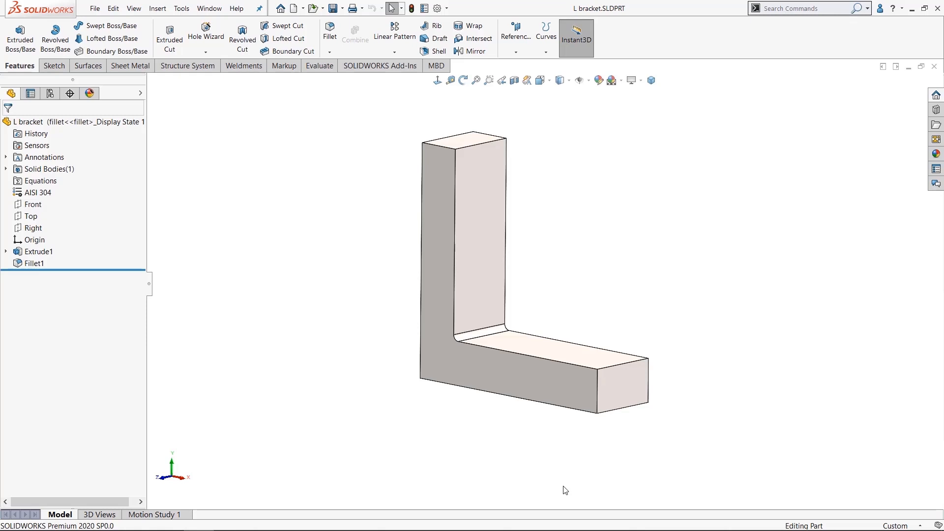
{"action": "mouse_move", "coordinate": [574, 356]}
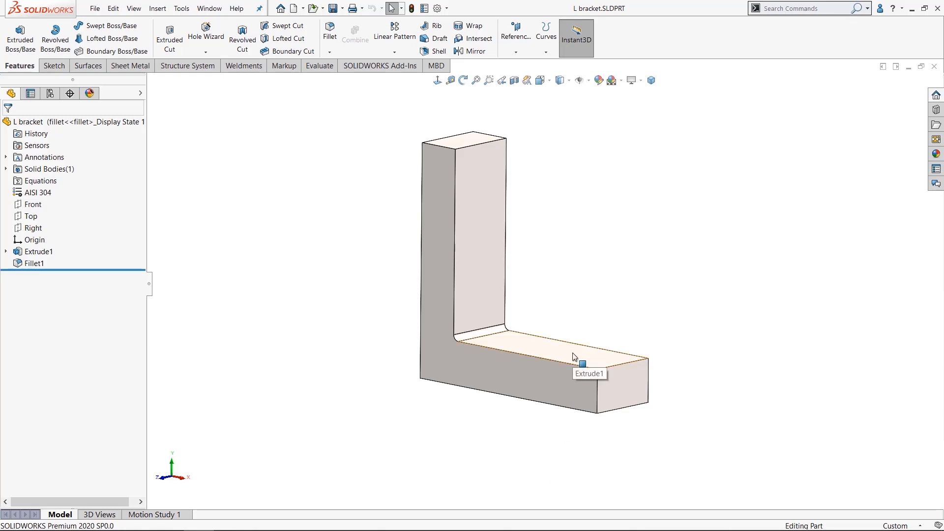